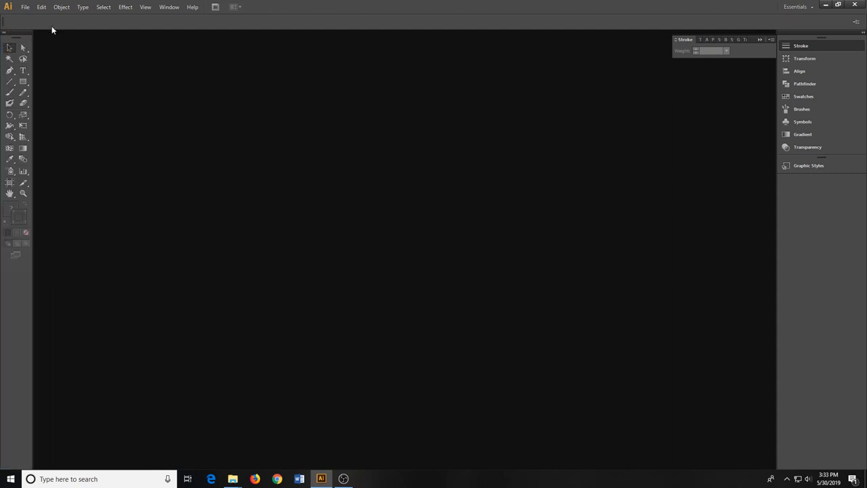
- Open the glassesPrototype1 drawing from the USB drive via File > Open
{"action": "left_click", "coordinate": [24, 6]}
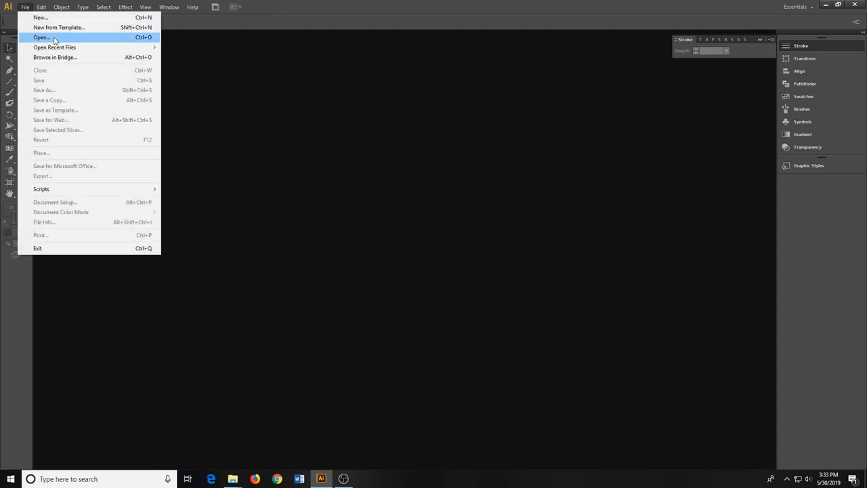
{"action": "left_click", "coordinate": [42, 38]}
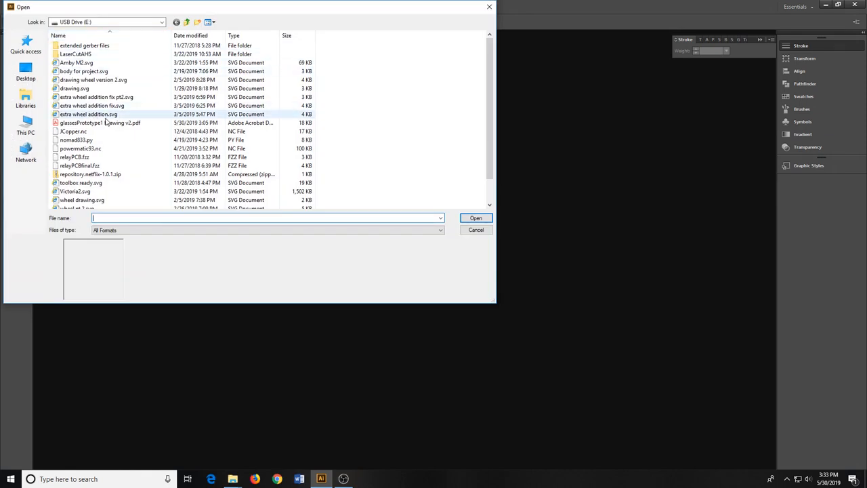
{"action": "left_click", "coordinate": [476, 216]}
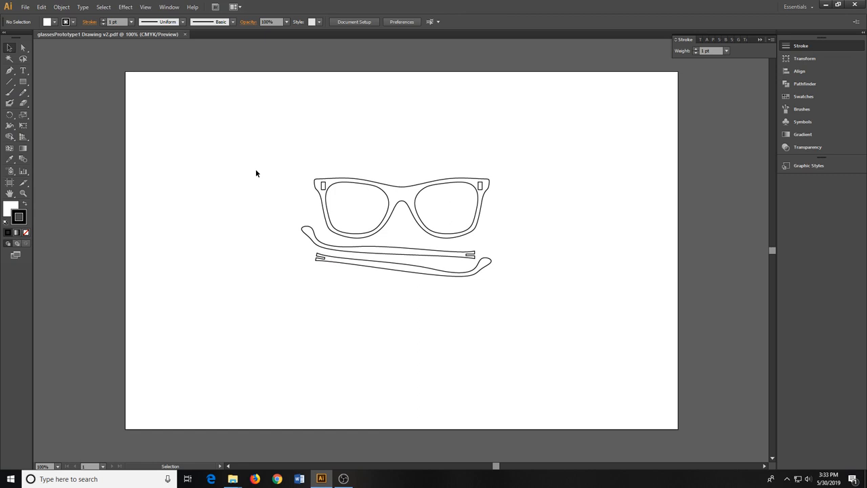
{"action": "mouse_move", "coordinate": [165, 49]}
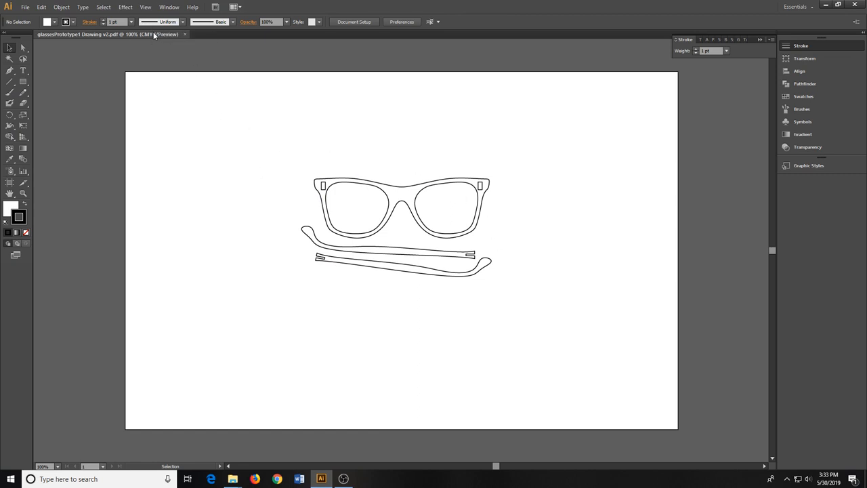
- Select all artwork and give it a red hairline stroke
{"action": "left_click", "coordinate": [24, 7]}
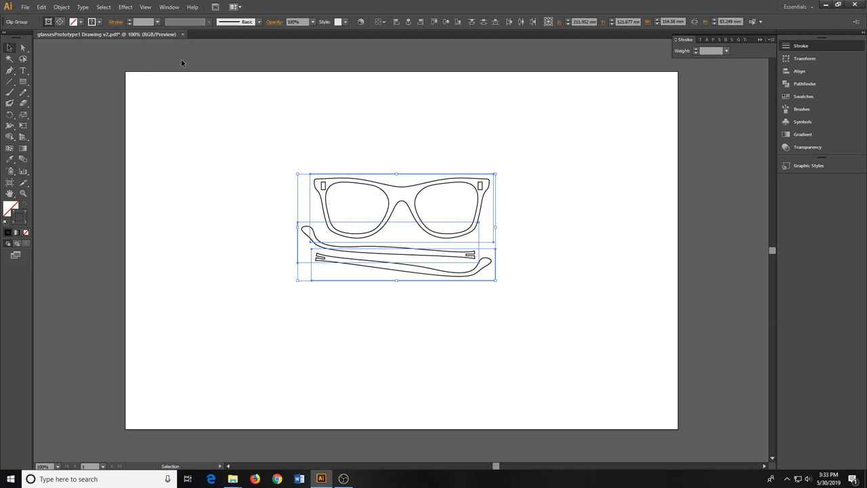
{"action": "mouse_move", "coordinate": [81, 22]}
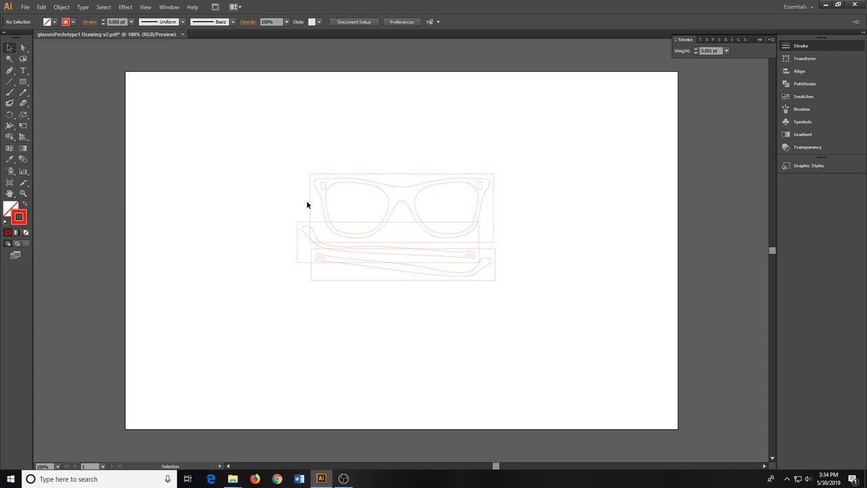
- Inspect the group and a temple arm path, then select all glasses pieces together
{"action": "left_click", "coordinate": [395, 227]}
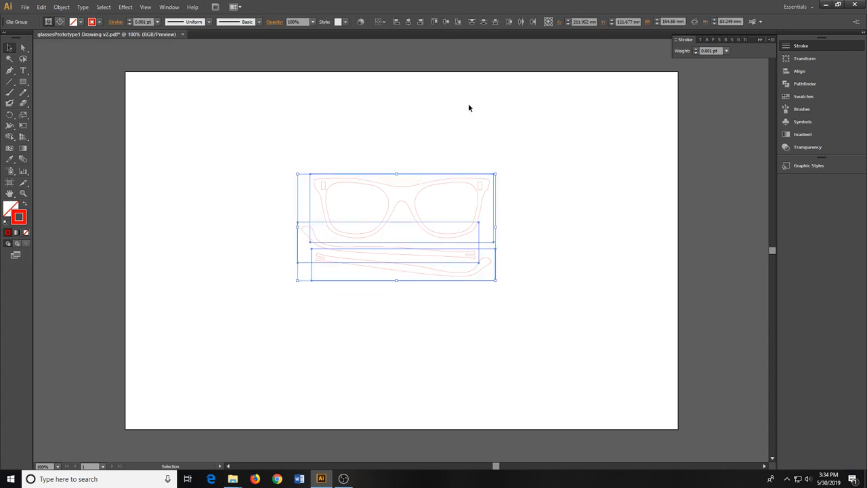
{"action": "left_click", "coordinate": [24, 7]}
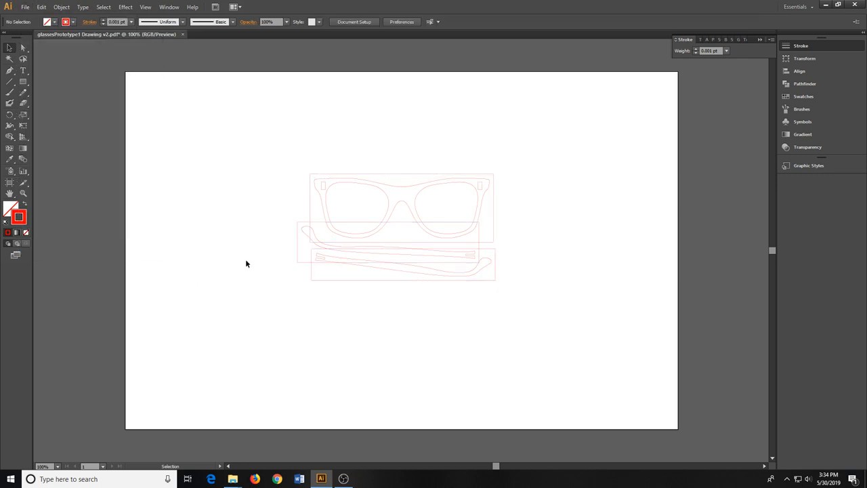
{"action": "left_click", "coordinate": [396, 227]}
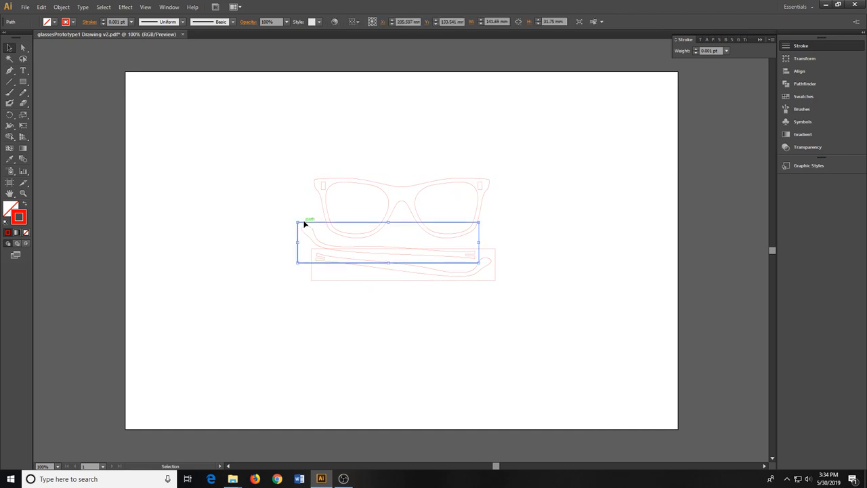
{"action": "left_click", "coordinate": [332, 290]}
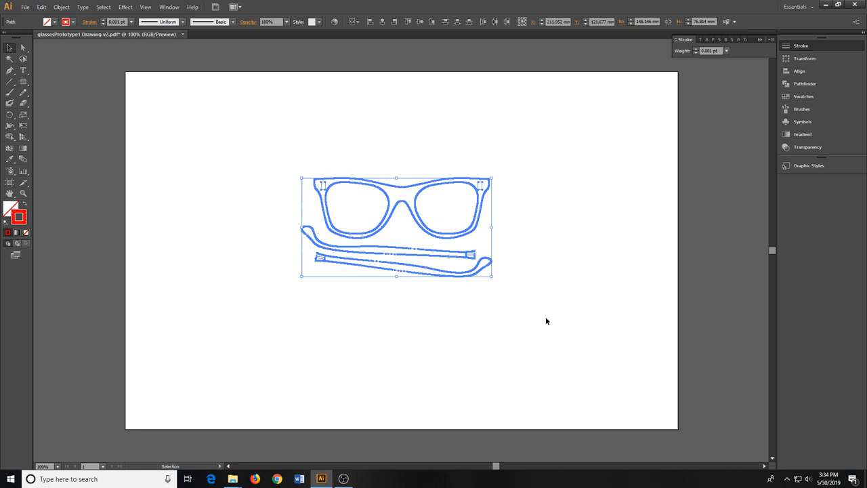
- Expand the selected artwork into plain red outline paths via Object > Expand
{"action": "left_click", "coordinate": [61, 7]}
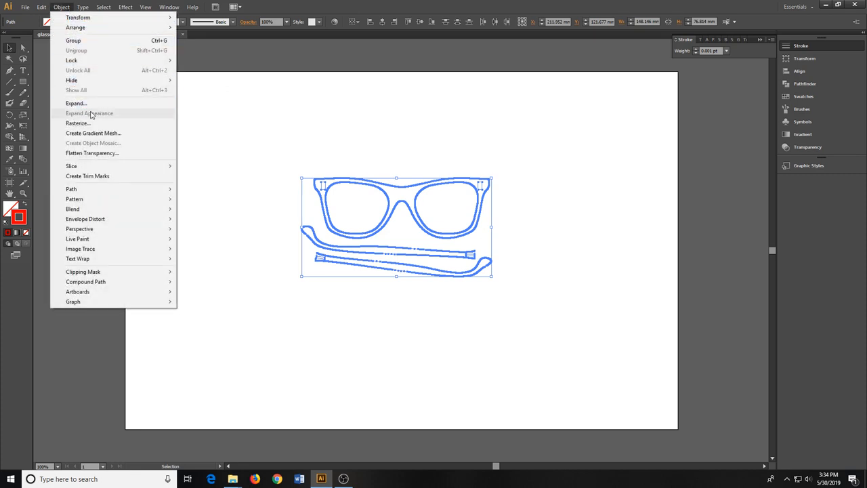
{"action": "mouse_move", "coordinate": [128, 41]}
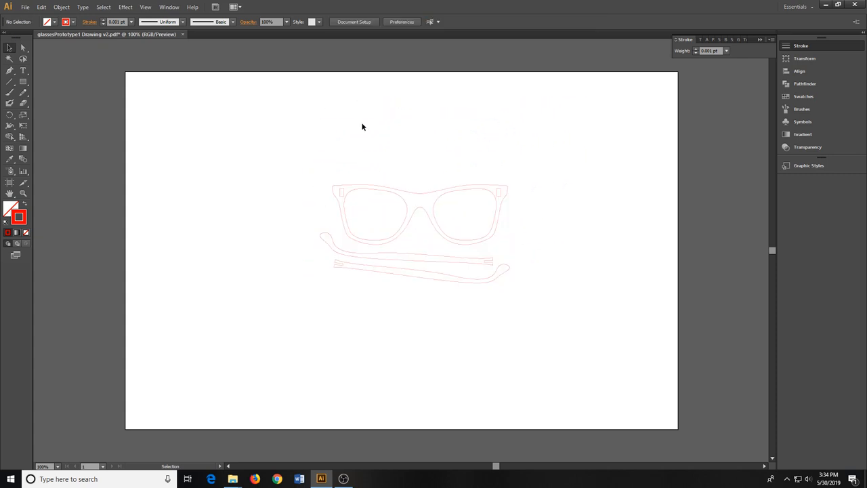
{"action": "mouse_move", "coordinate": [26, 7]}
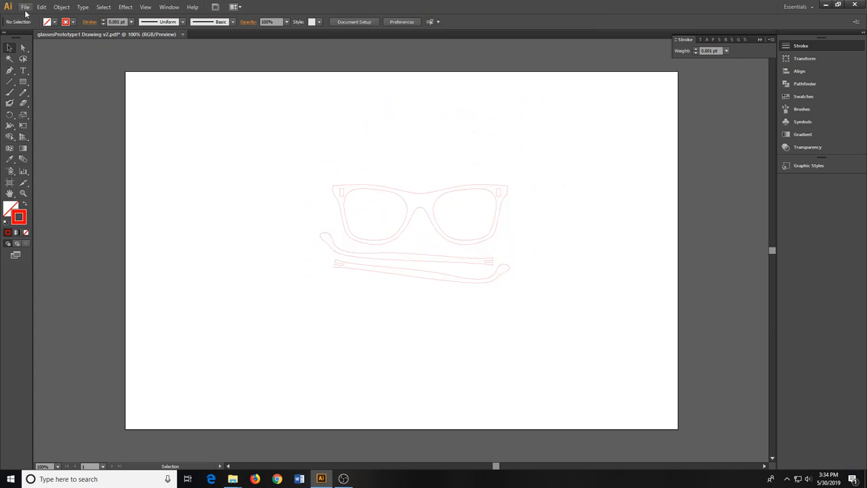
- Print the drawing to the VLS3.50 laser cutter
{"action": "left_click", "coordinate": [25, 6]}
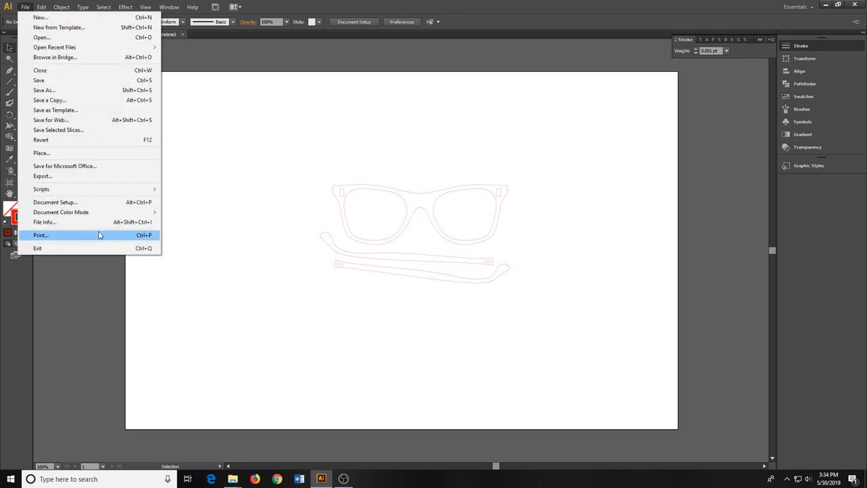
{"action": "left_click", "coordinate": [41, 236]}
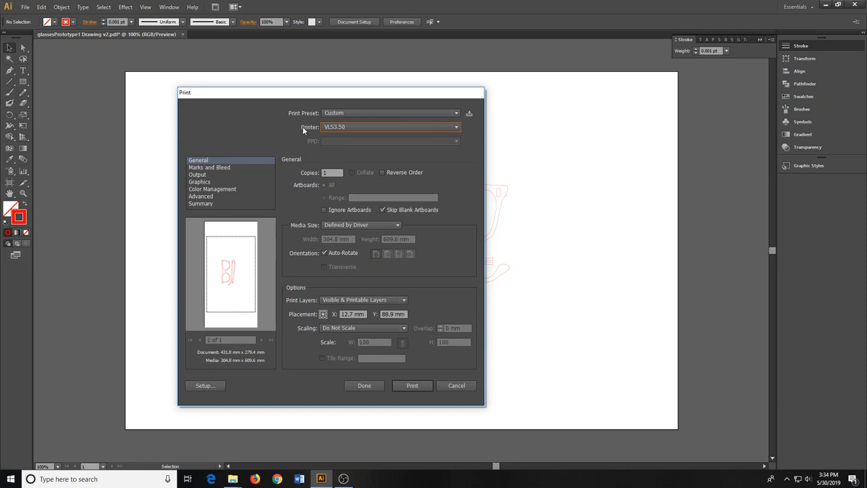
{"action": "left_click", "coordinate": [412, 385]}
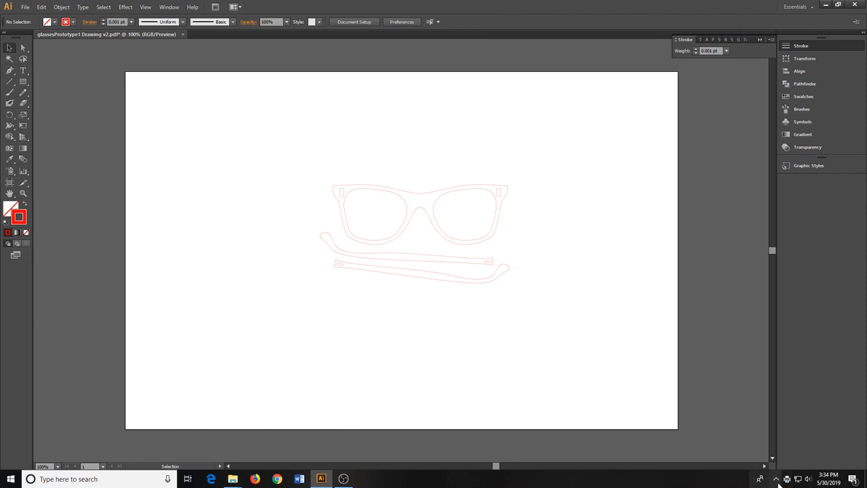
- Launch the ULS Control Panel from the system tray and wake the laser
{"action": "left_click", "coordinate": [770, 460]}
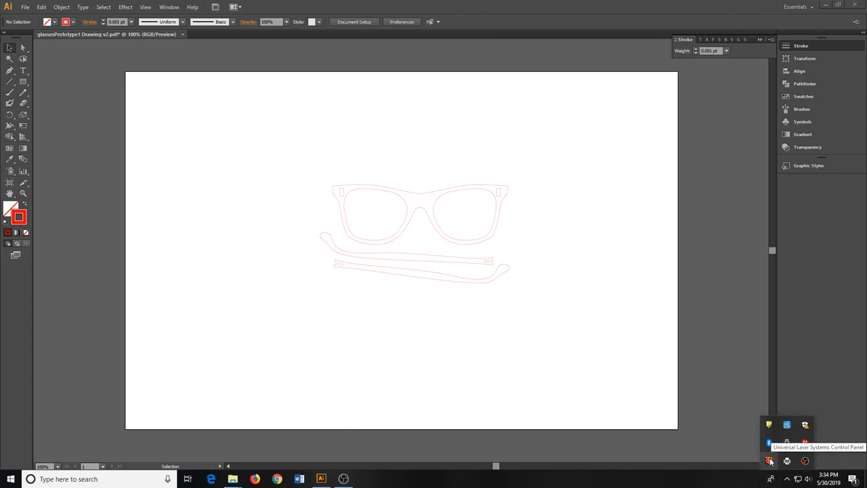
{"action": "left_click", "coordinate": [769, 461]}
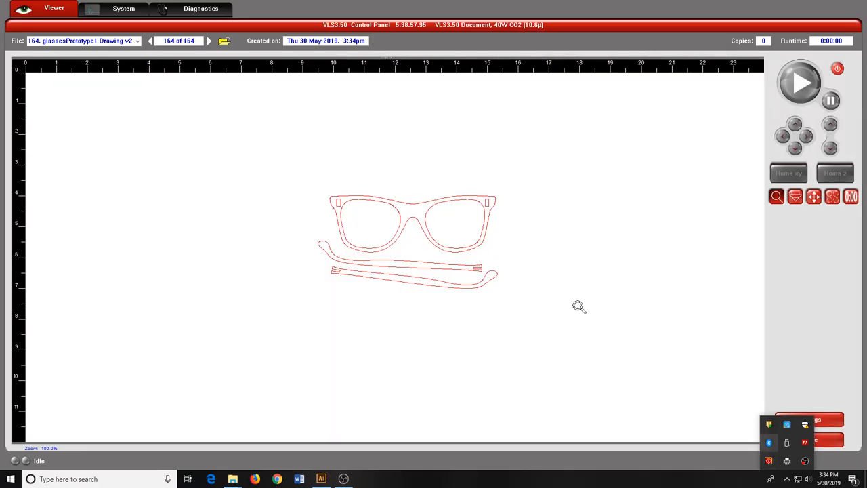
{"action": "mouse_move", "coordinate": [726, 274]}
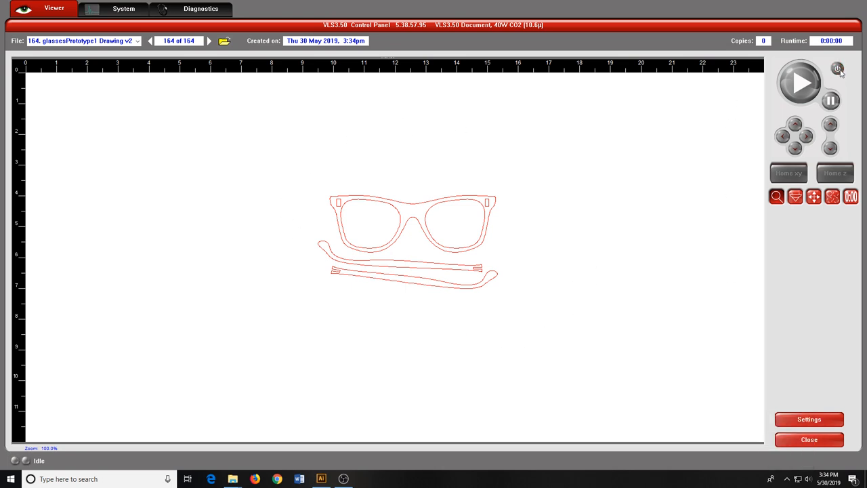
{"action": "left_click", "coordinate": [836, 67]}
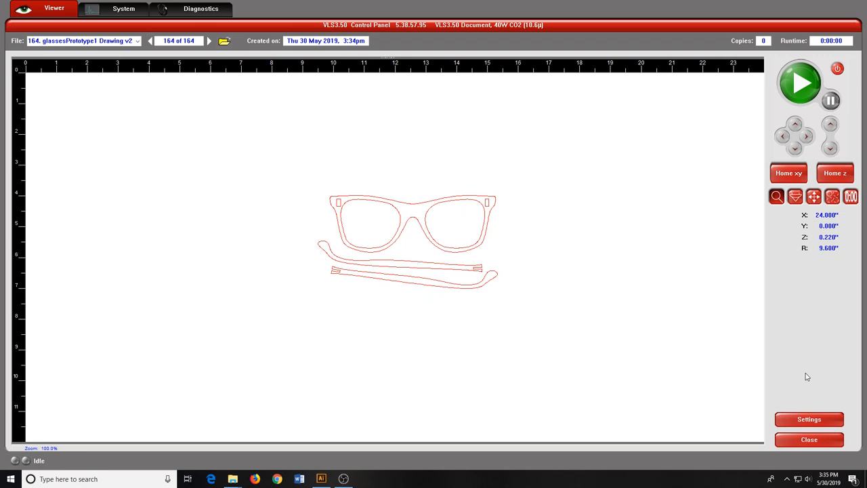
{"action": "mouse_move", "coordinate": [799, 373]}
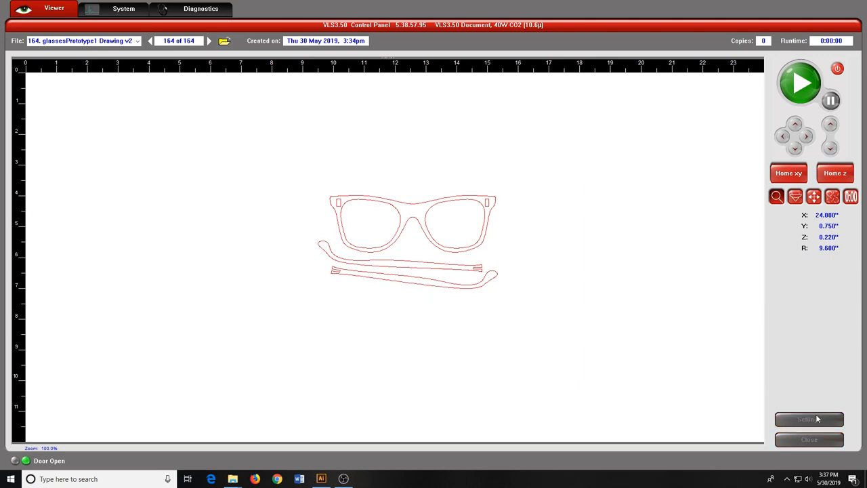
- Set the material to Wood > Medium Wood > Birch in metric units, 3.00 mm thick, and apply
{"action": "left_click", "coordinate": [808, 418]}
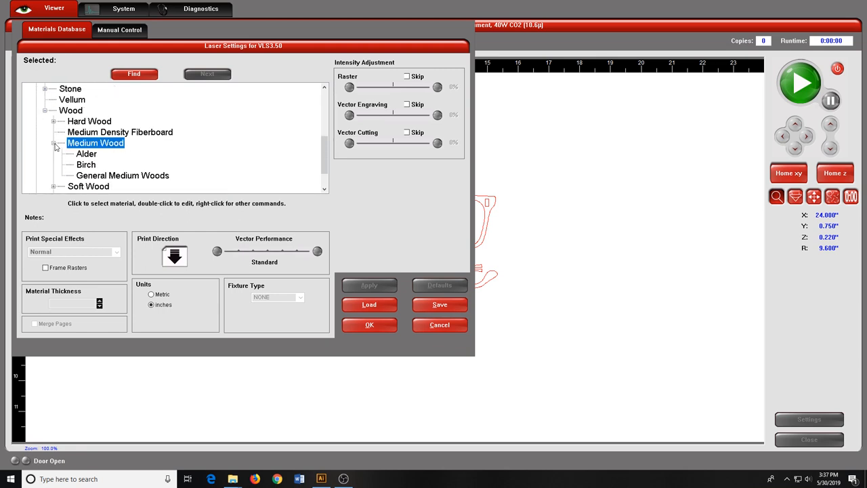
{"action": "left_click", "coordinate": [86, 165]}
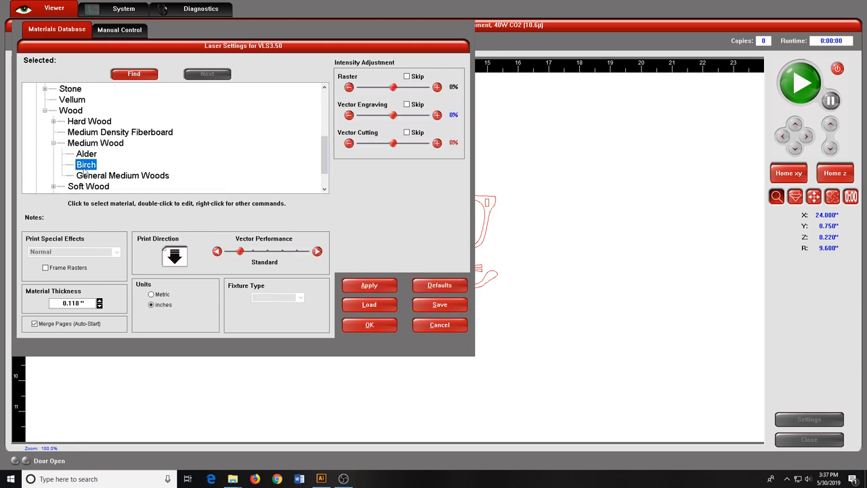
{"action": "left_click", "coordinate": [152, 294]}
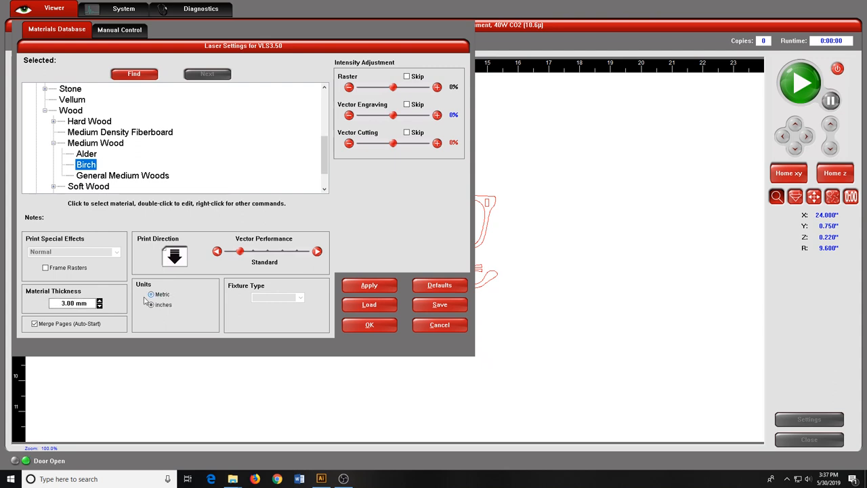
{"action": "left_click", "coordinate": [150, 294]}
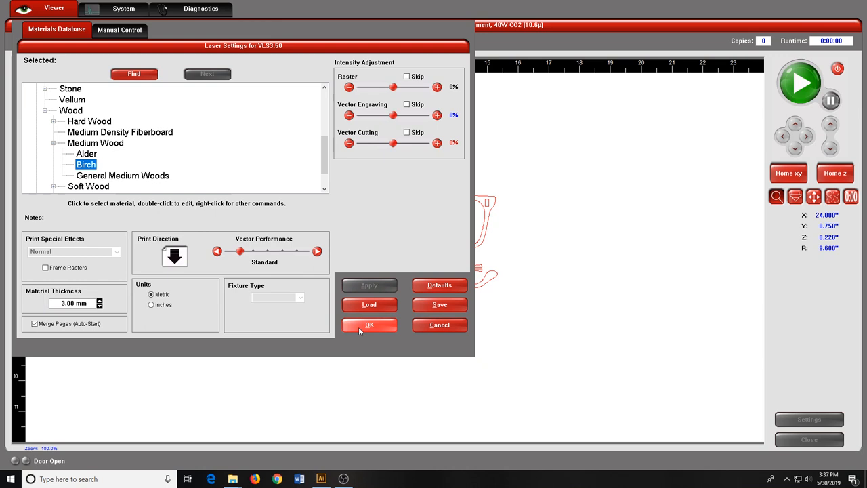
{"action": "left_click", "coordinate": [368, 325]}
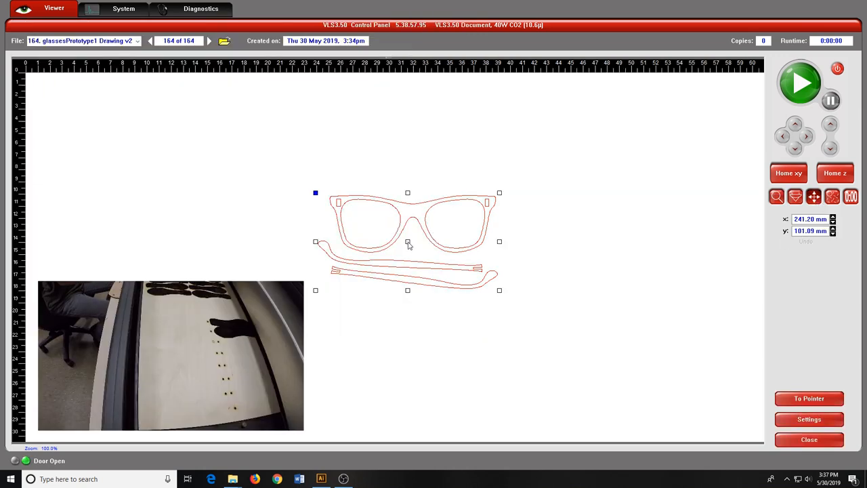
- Drag the glasses job to the lower-right corner of the cutting bed
{"action": "left_click_drag", "start_coordinate": [406, 241], "coordinate": [648, 360]}
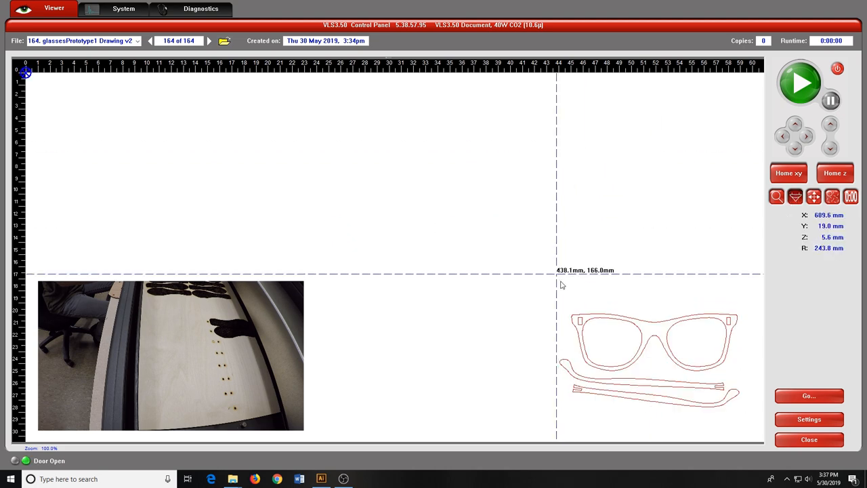
{"action": "mouse_move", "coordinate": [559, 313]}
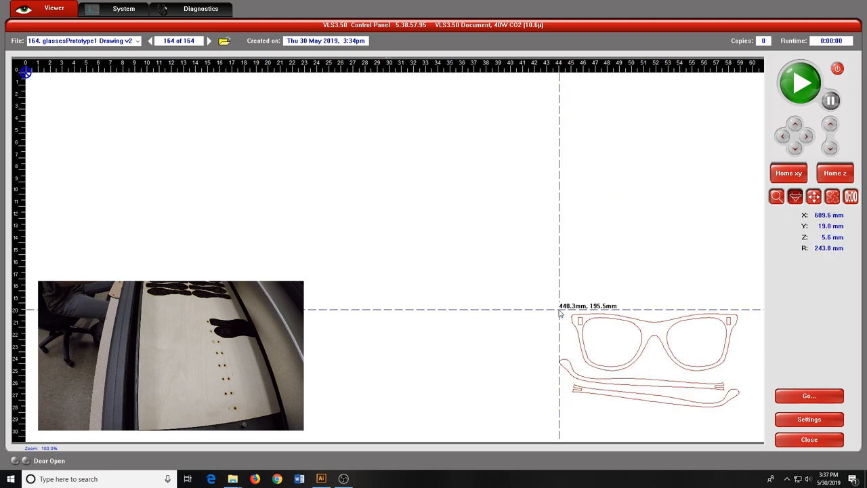